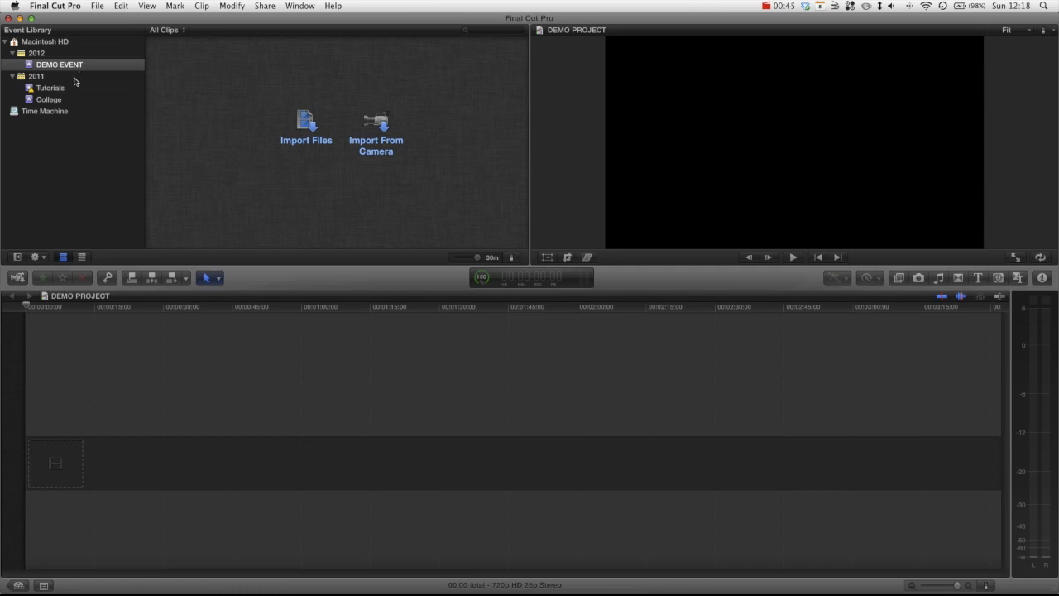
pyautogui.moveTo(84, 126)
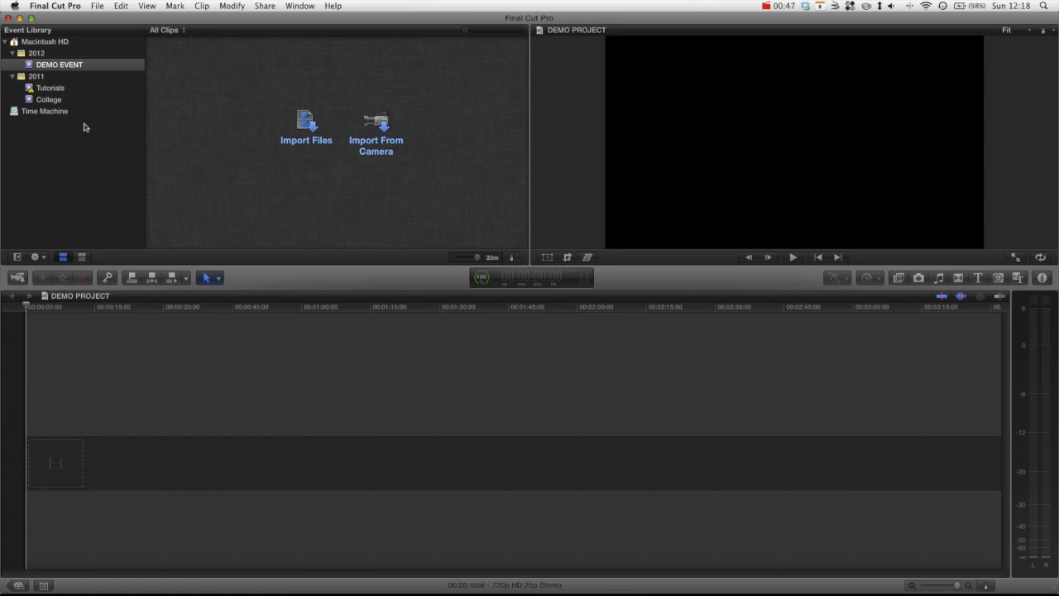
pyautogui.moveTo(79, 175)
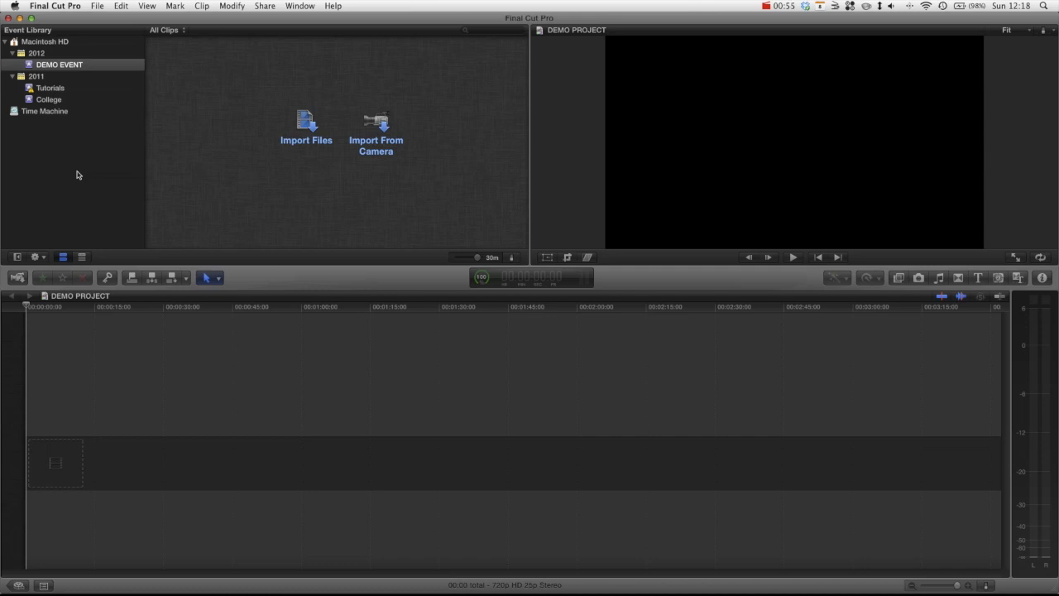
pyautogui.moveTo(83, 175)
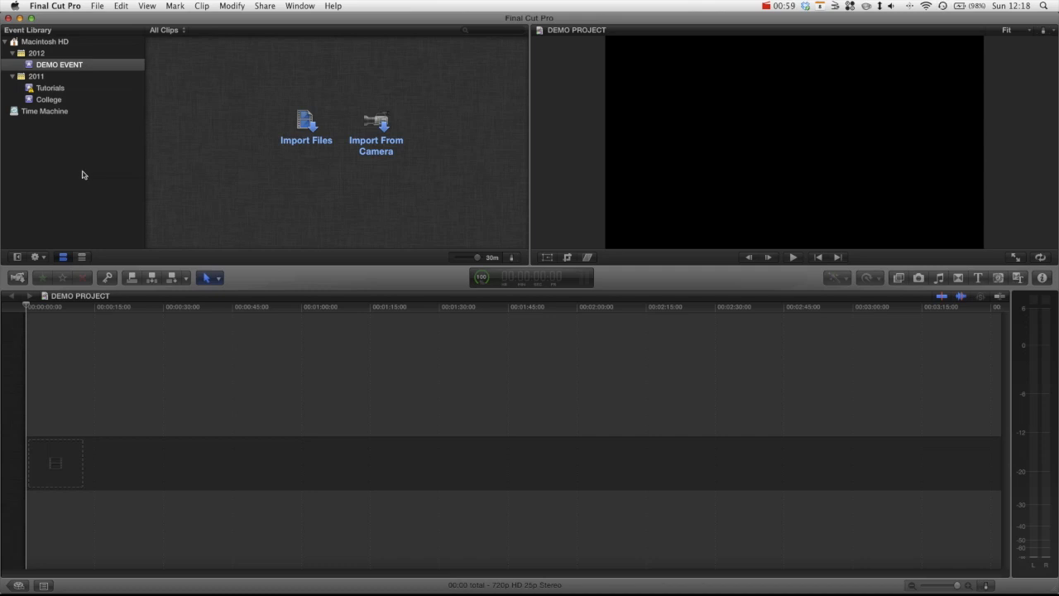
pyautogui.moveTo(76, 169)
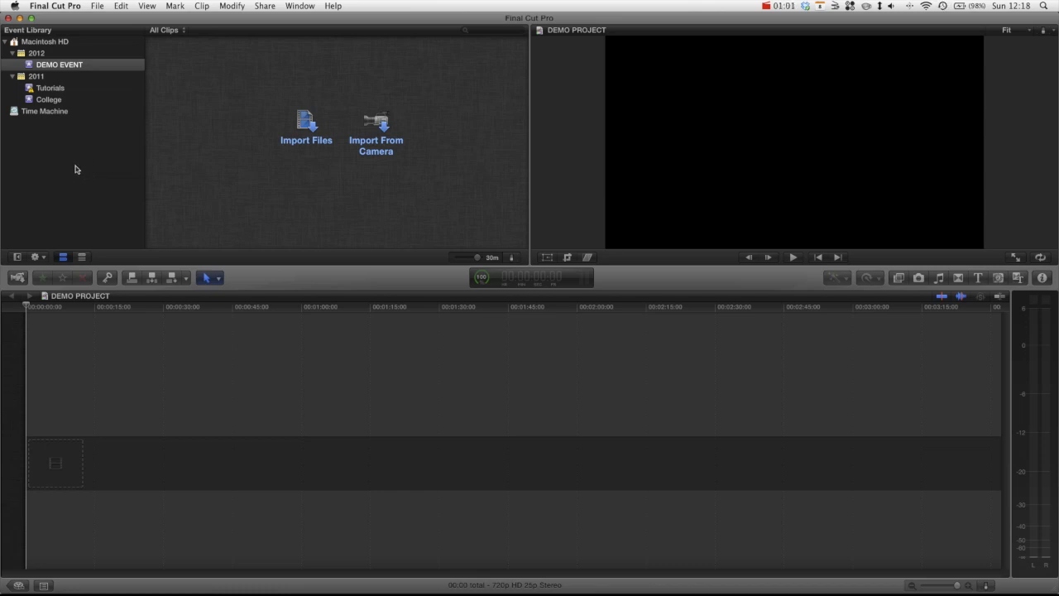
pyautogui.moveTo(33, 119)
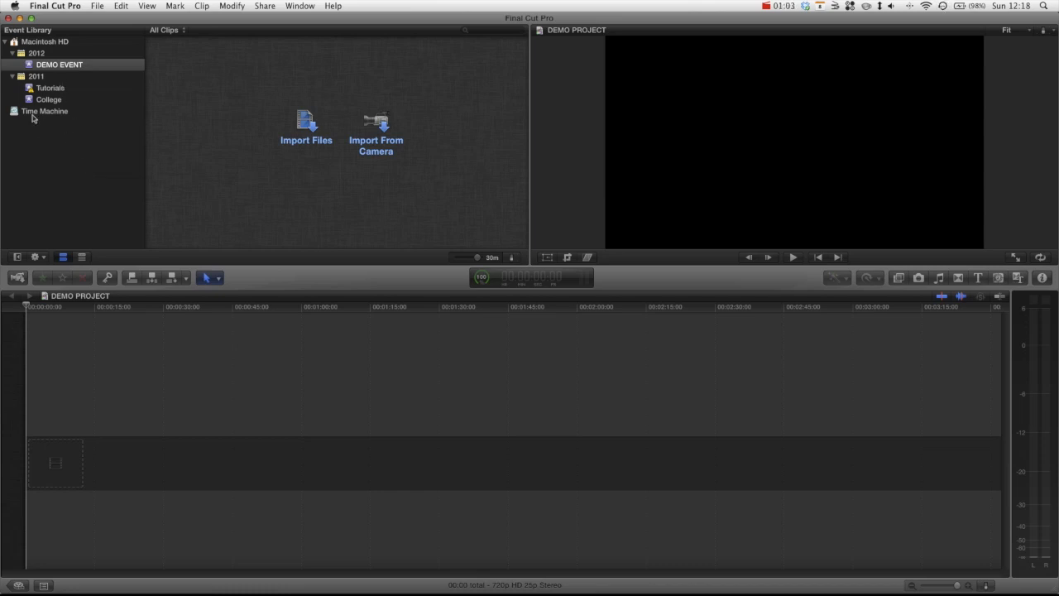
pyautogui.moveTo(79, 151)
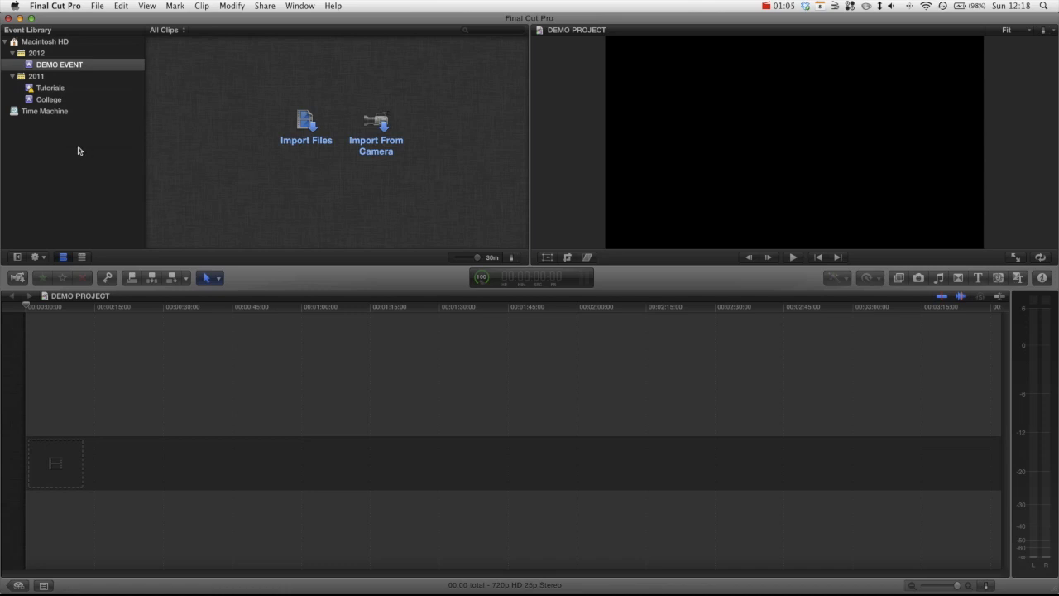
pyautogui.moveTo(164, 215)
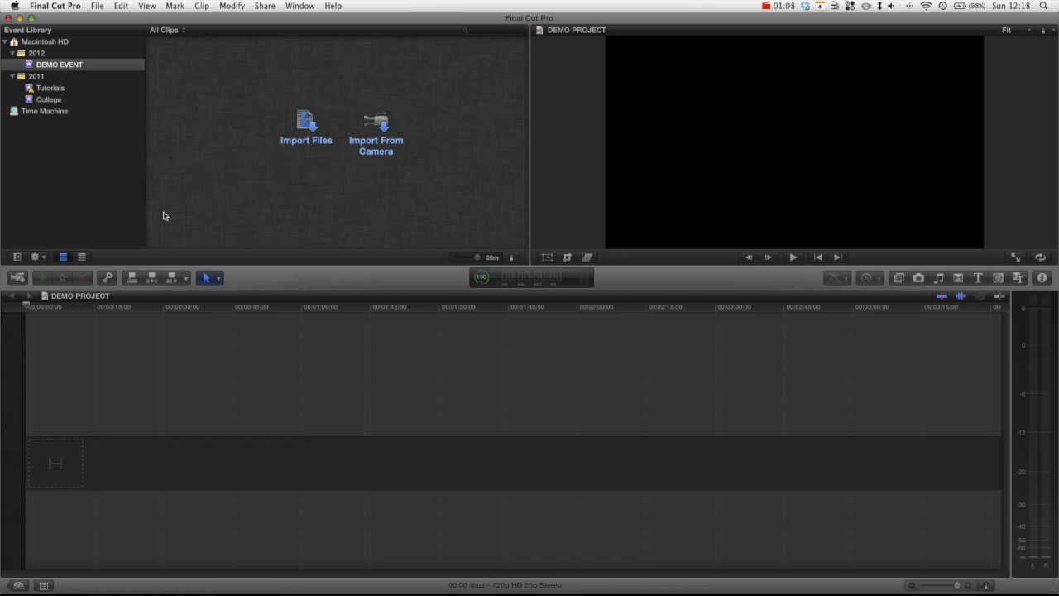
pyautogui.moveTo(129, 218)
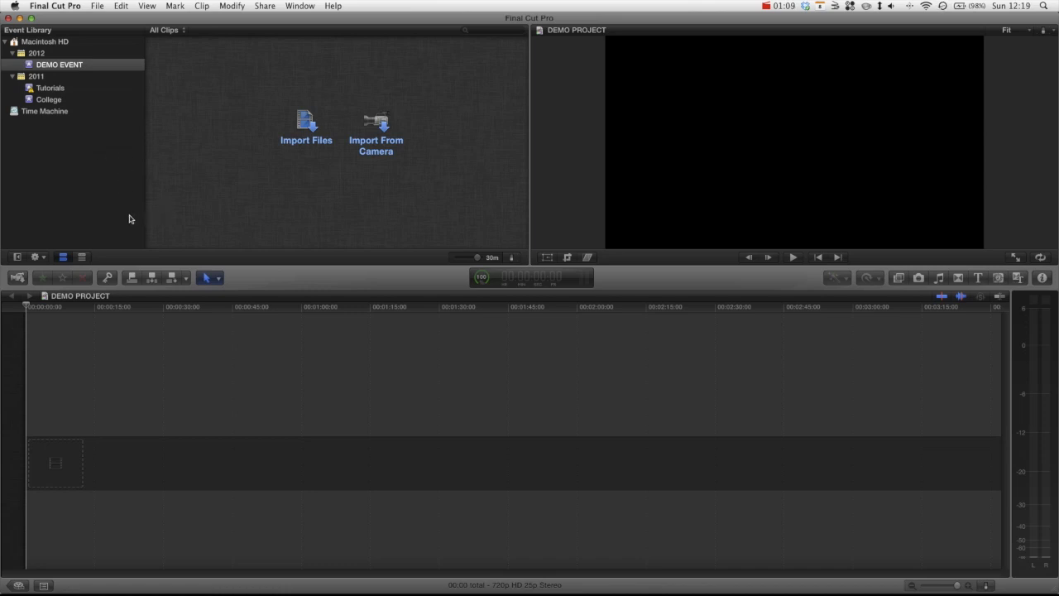
pyautogui.moveTo(116, 218)
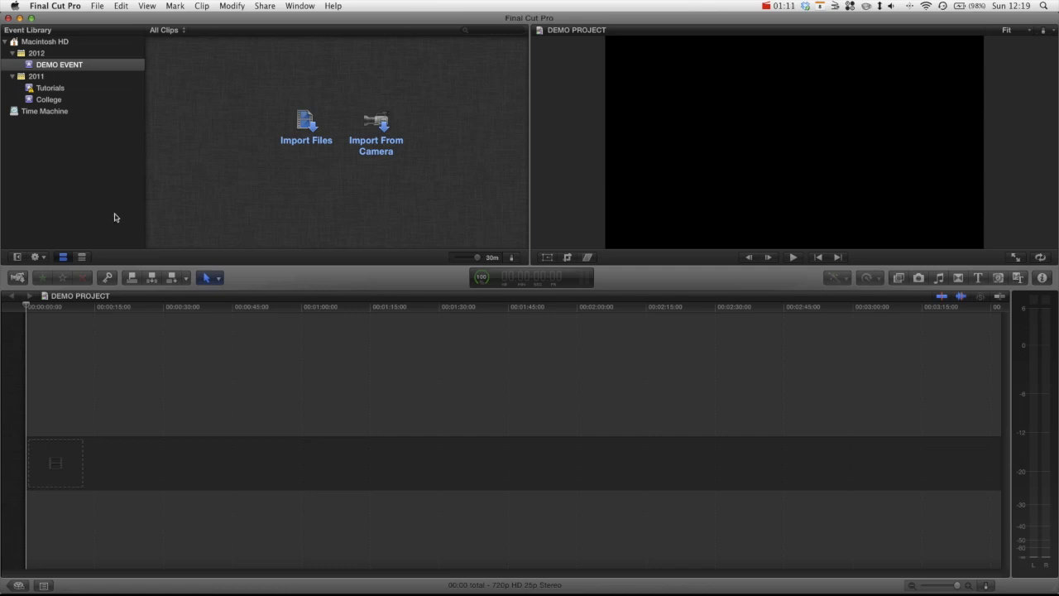
pyautogui.moveTo(106, 214)
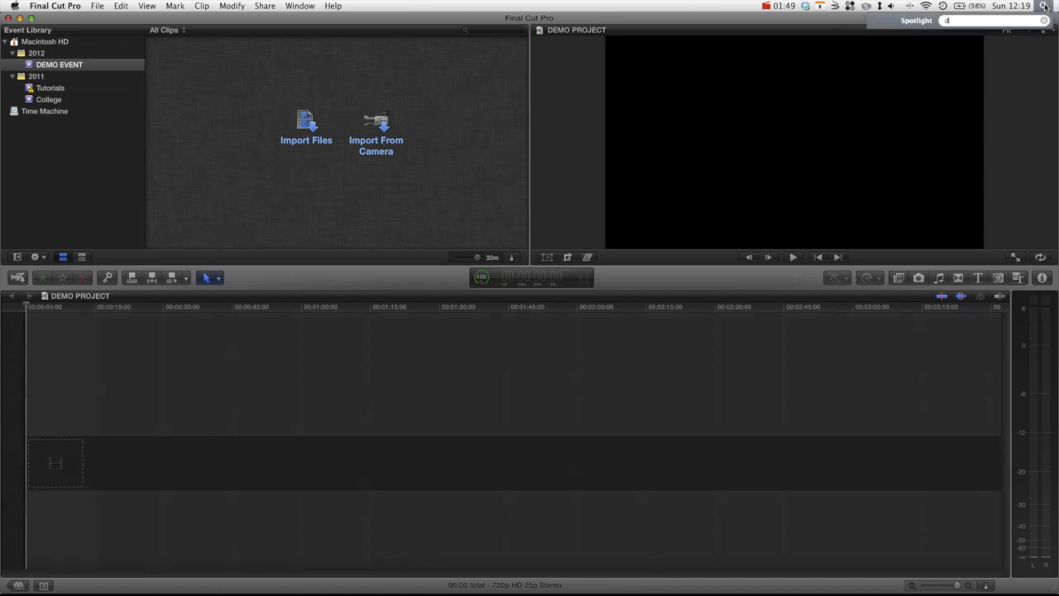
# Step: Search Spotlight for Disk Utility and launch it from the results
pyautogui.write('disk image')
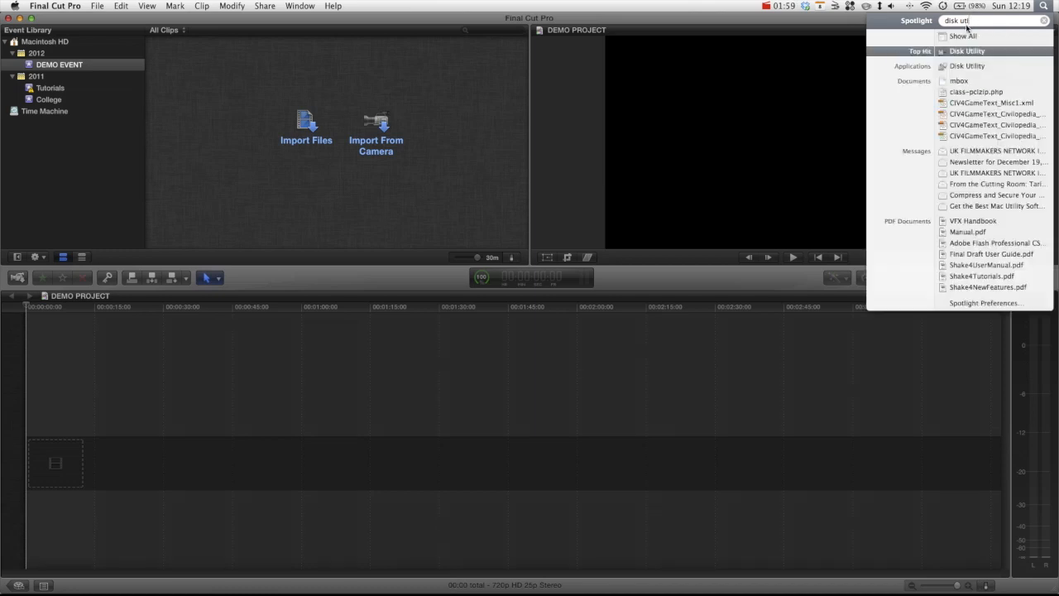
pyautogui.click(966, 51)
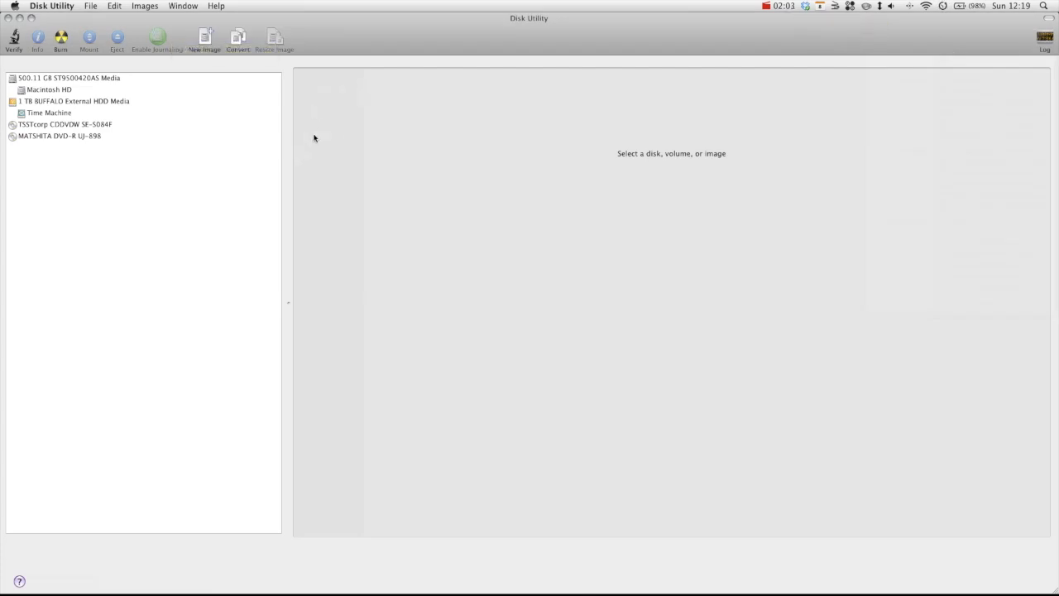
pyautogui.moveTo(235, 80)
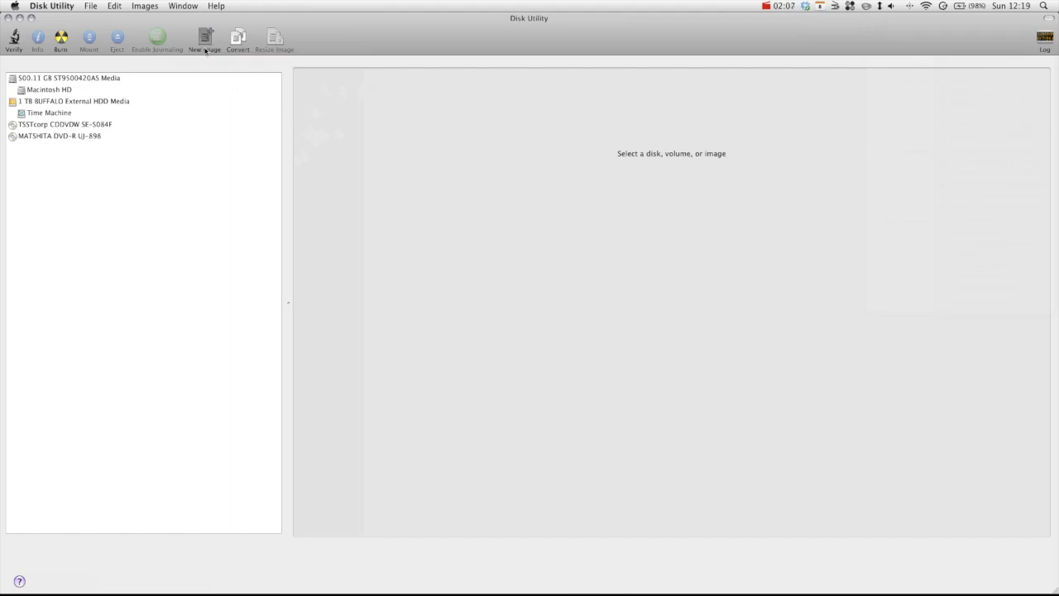
# Step: Start a new blank disk image from the Disk Utility toolbar
pyautogui.click(202, 35)
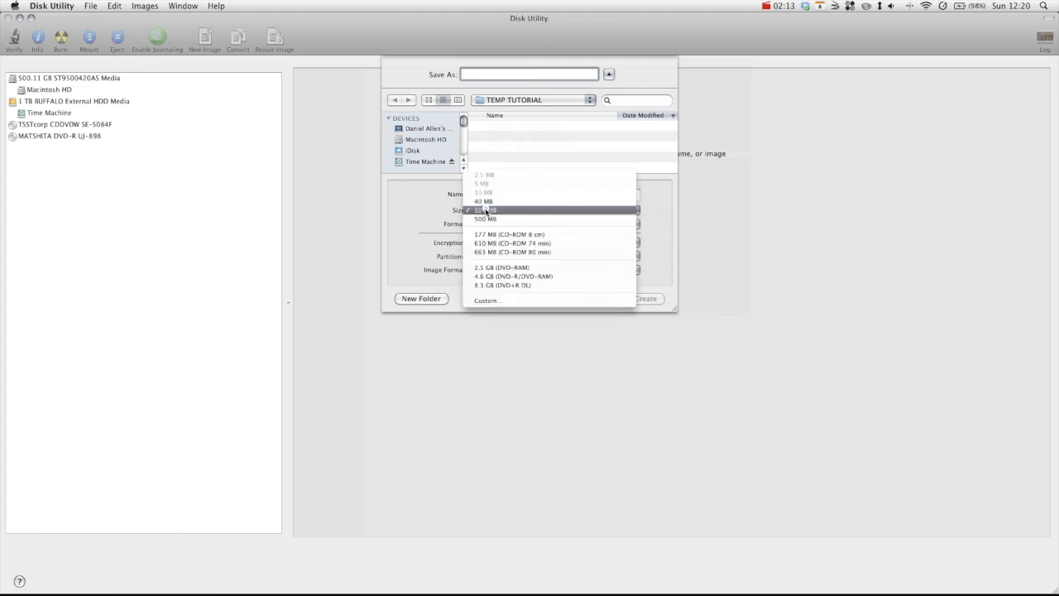
# Step: Set a custom image size of 50 GB and confirm it
pyautogui.click(487, 300)
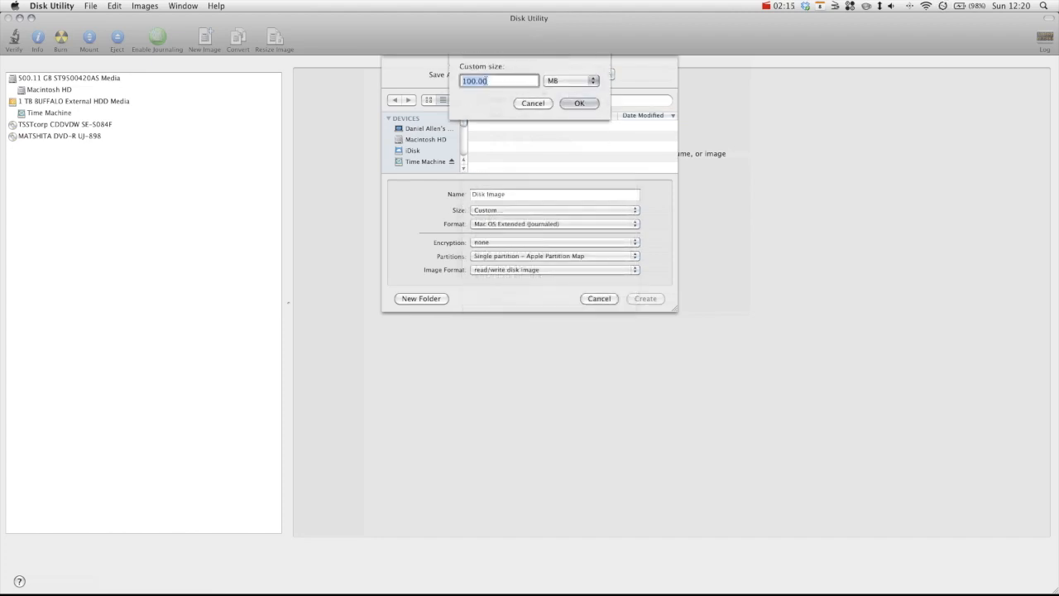
pyautogui.write('50')
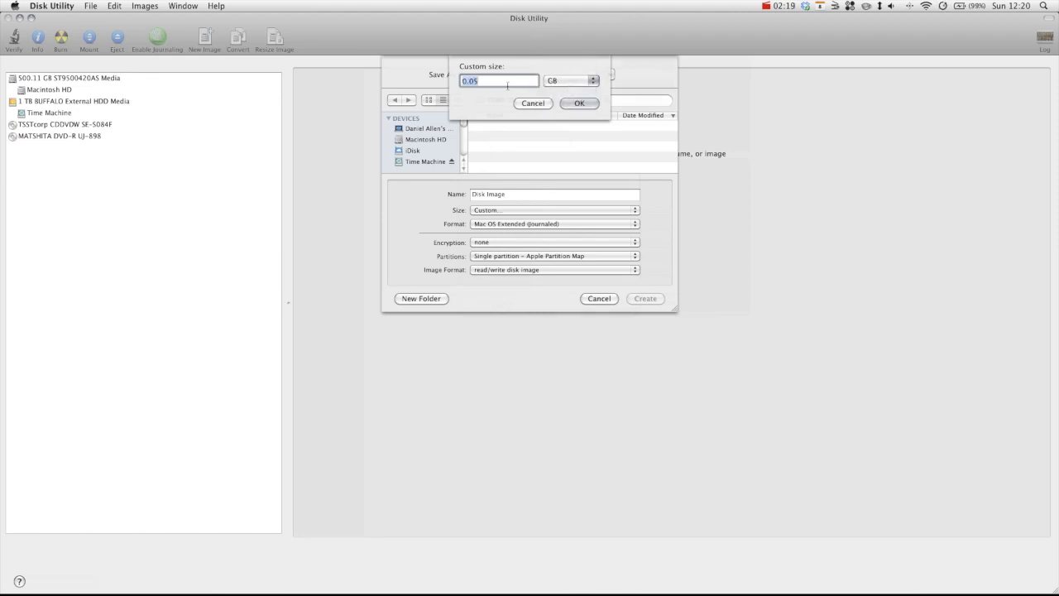
pyautogui.write('50')
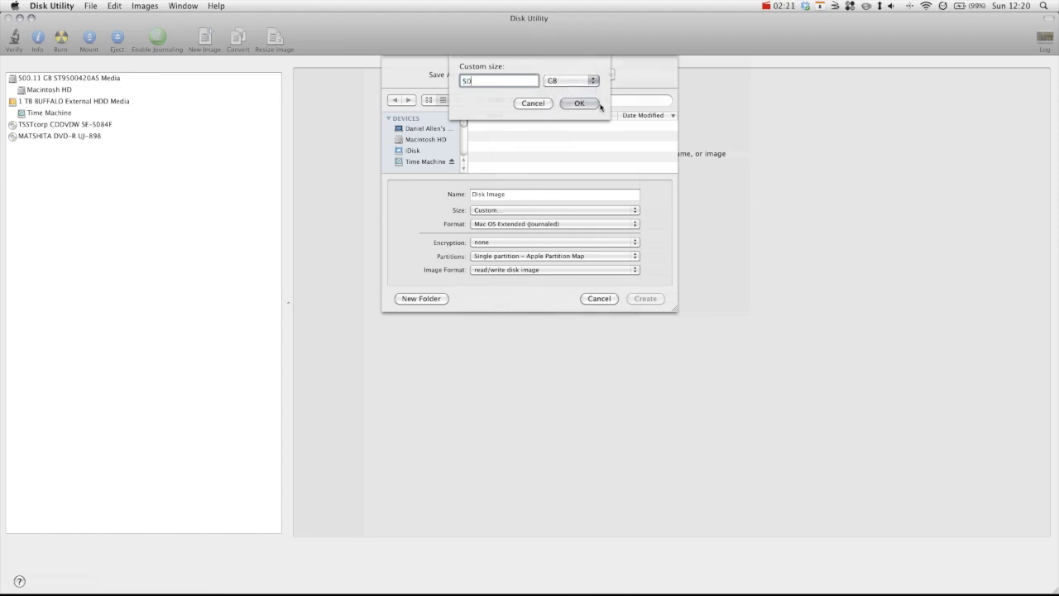
pyautogui.click(579, 103)
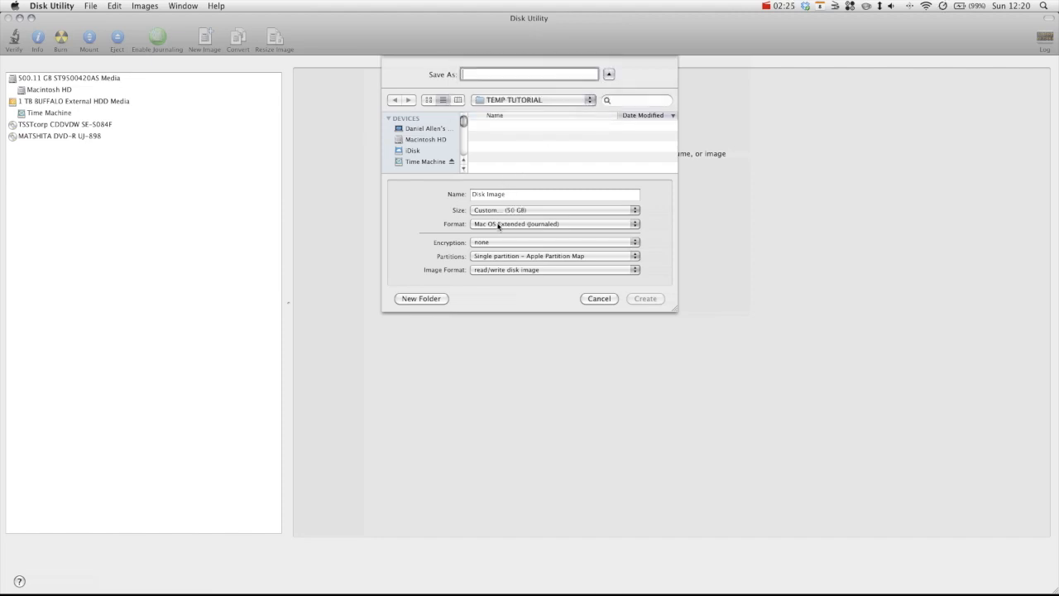
pyautogui.moveTo(490, 258)
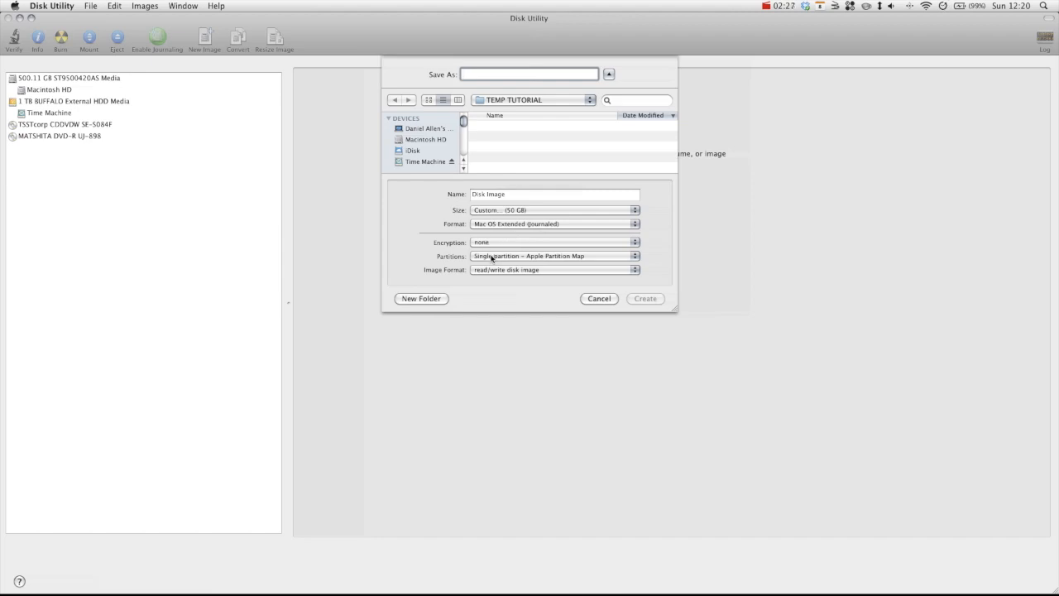
# Step: Choose a single hard disk partition and the sparse disk image format
pyautogui.click(553, 255)
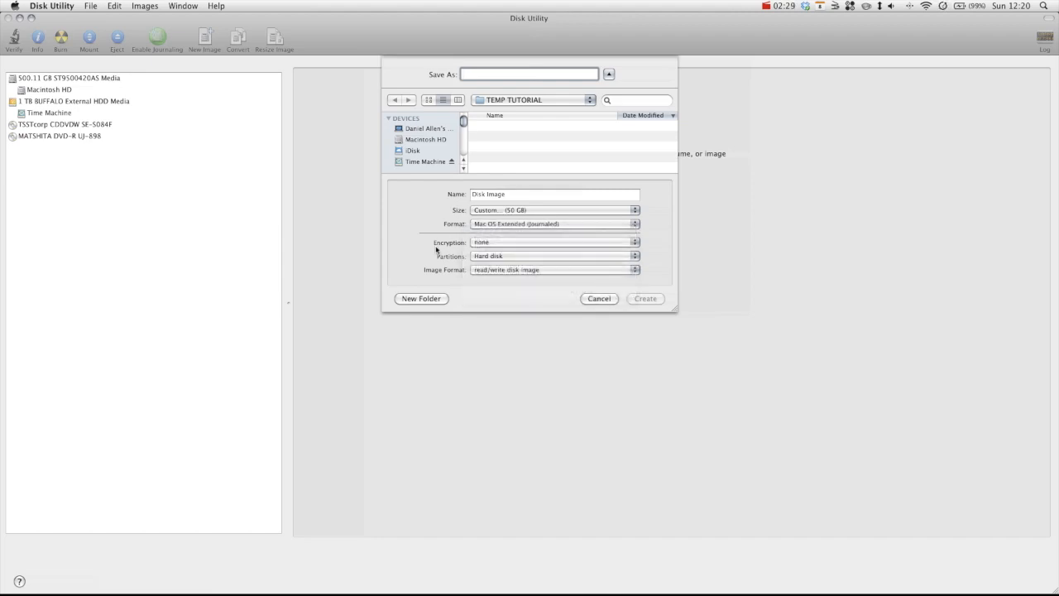
pyautogui.click(554, 270)
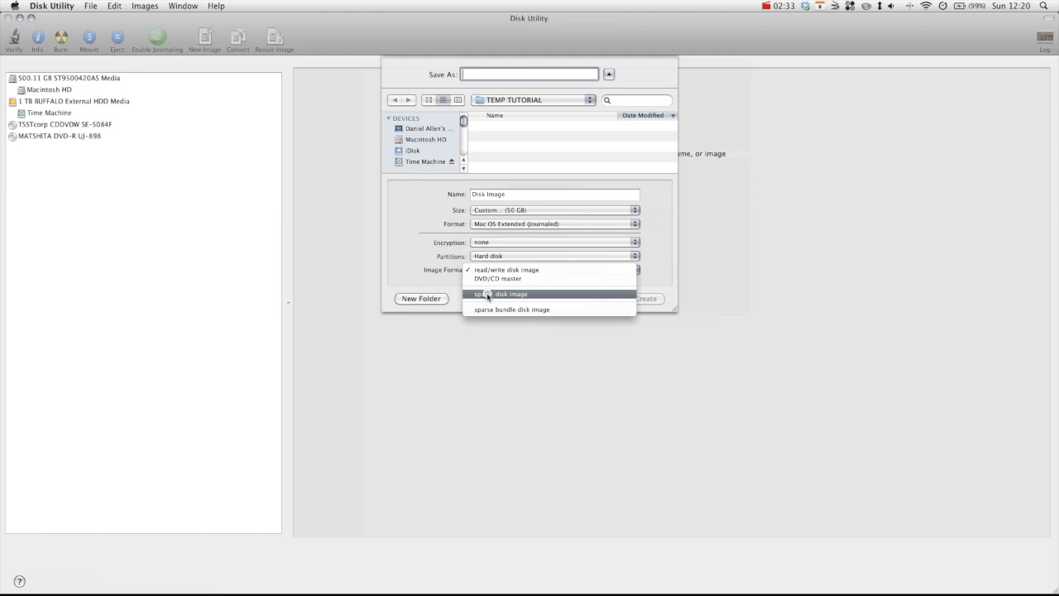
pyautogui.click(499, 295)
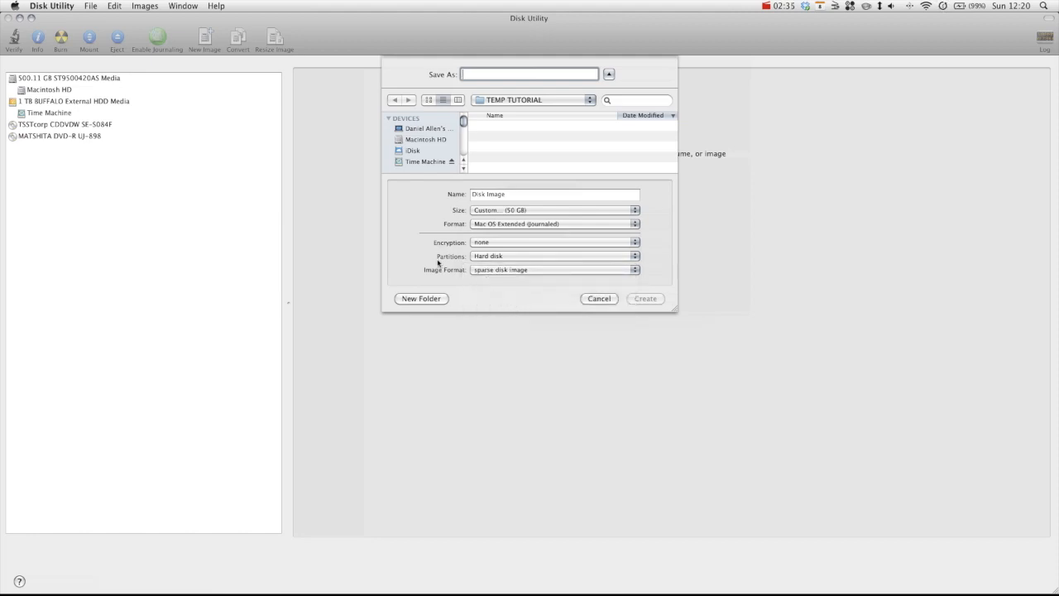
pyautogui.moveTo(452, 275)
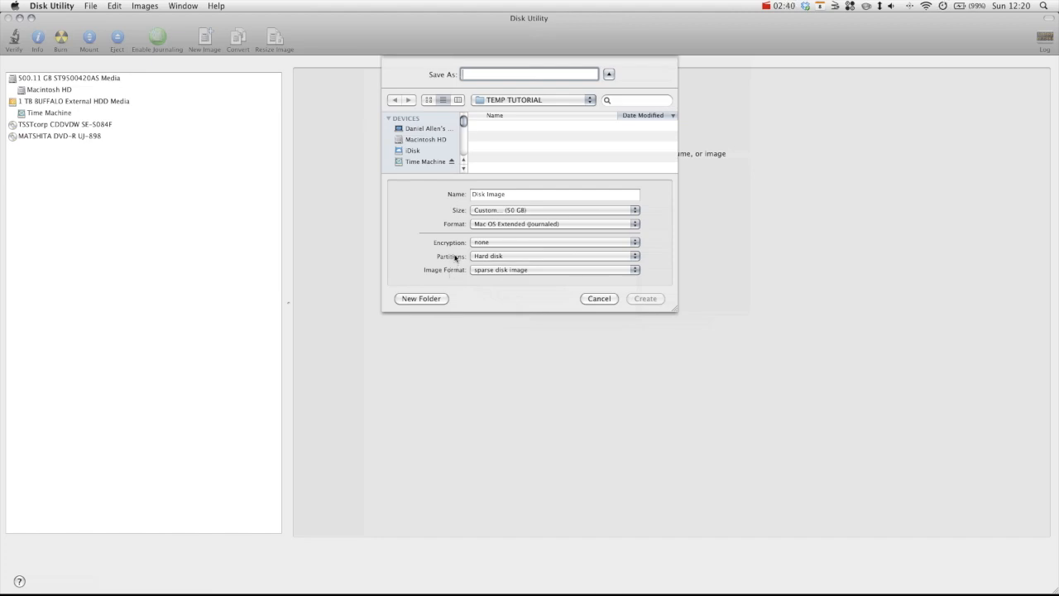
pyautogui.moveTo(457, 268)
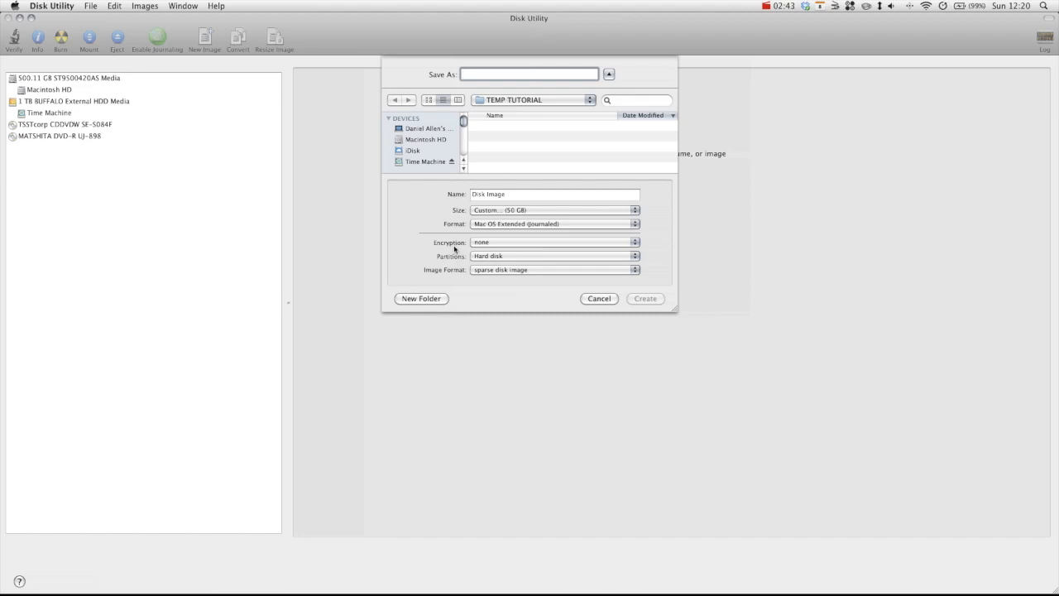
pyautogui.moveTo(475, 276)
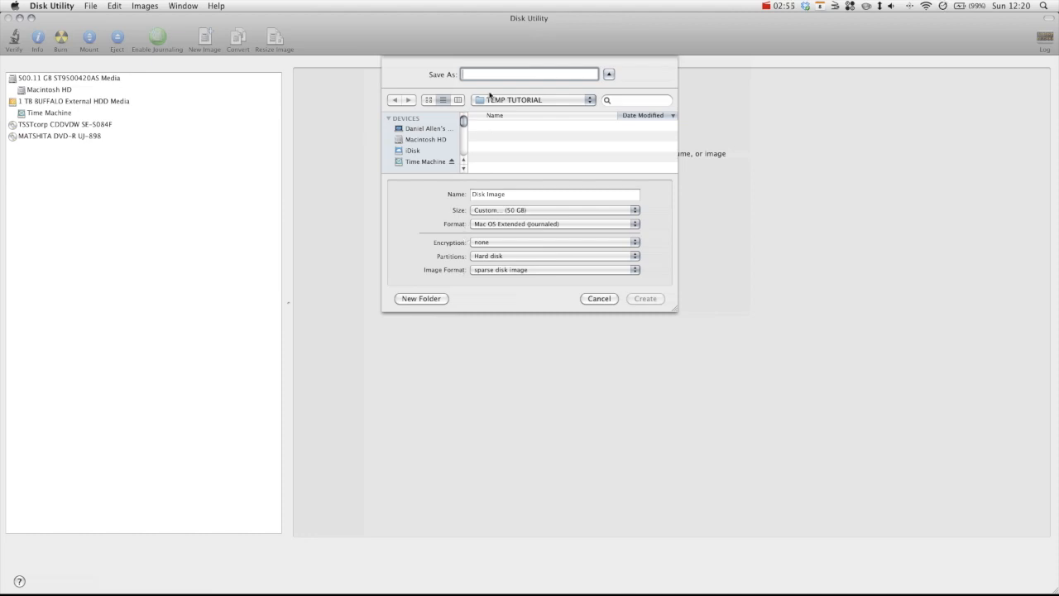
# Step: Name the image DMG TEST HDD and create it
pyautogui.write('DMG TEST')
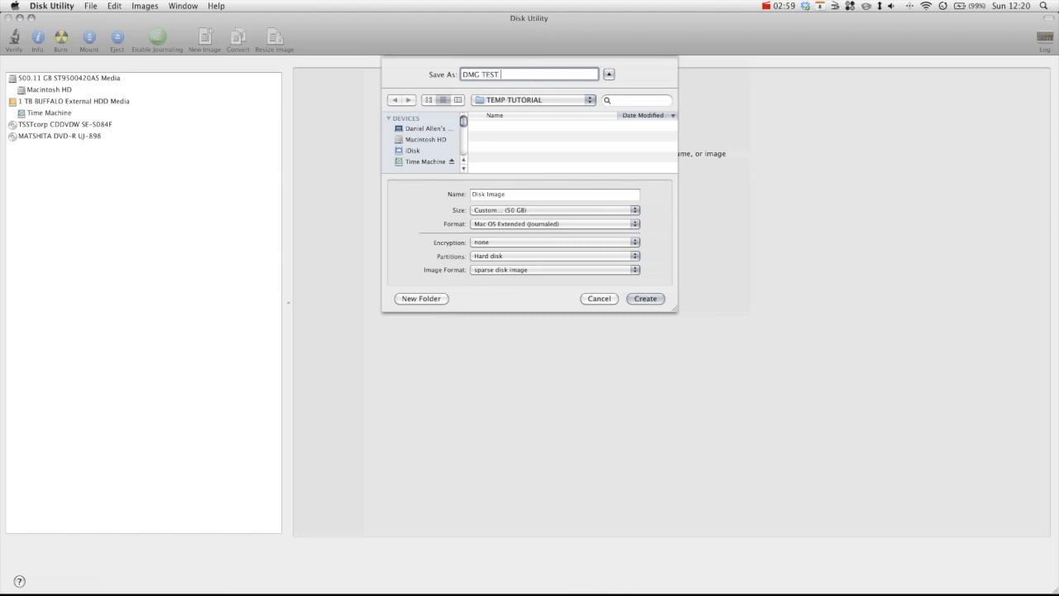
pyautogui.write('HDD')
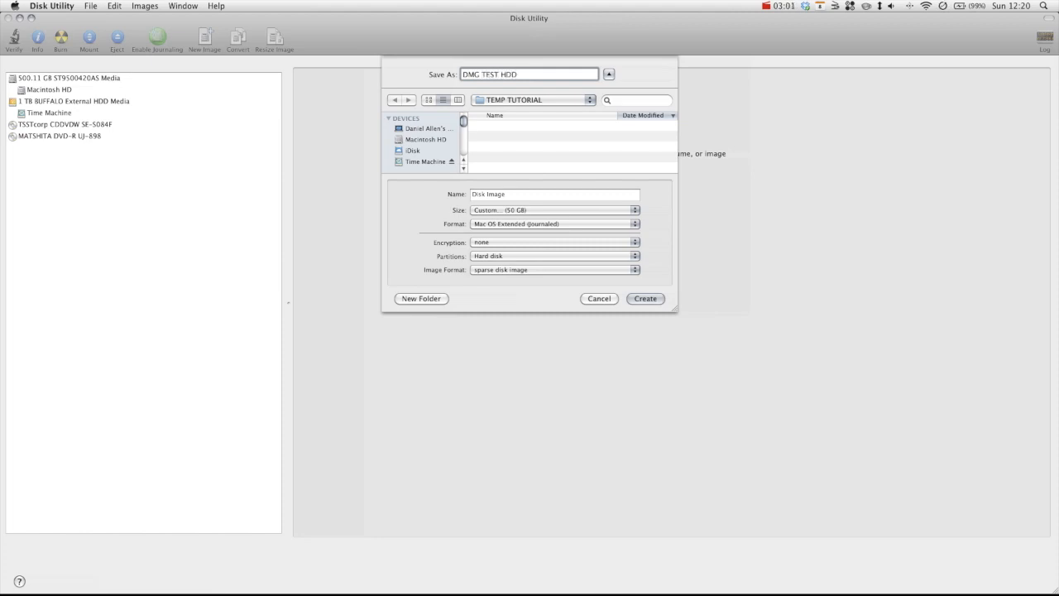
pyautogui.click(645, 298)
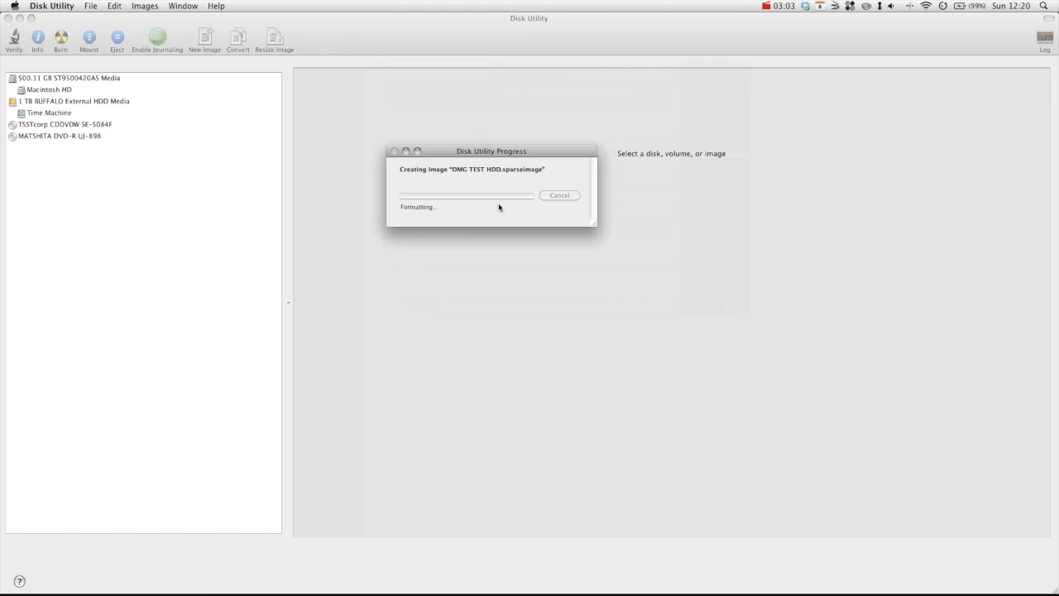
pyautogui.moveTo(220, 580)
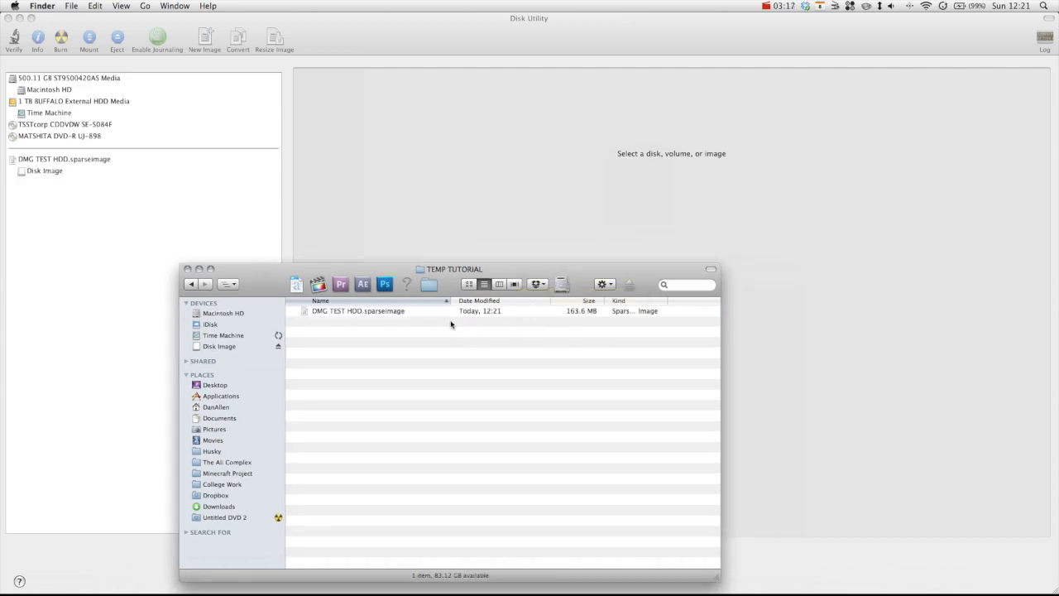
# Step: Select the new sparseimage file and open the empty mounted Disk Image volume
pyautogui.click(356, 311)
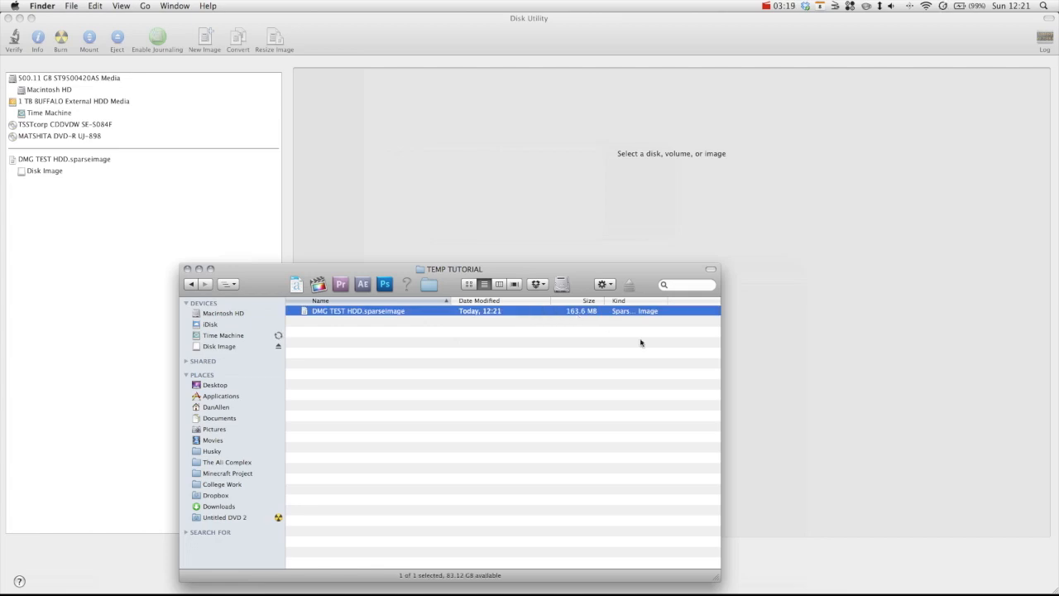
pyautogui.moveTo(528, 350)
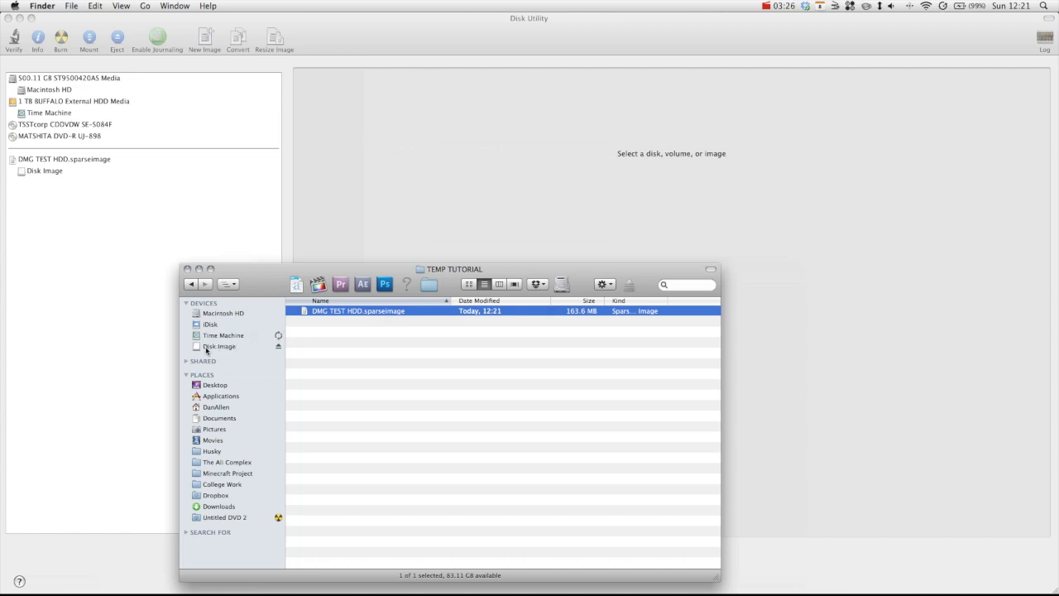
pyautogui.click(221, 348)
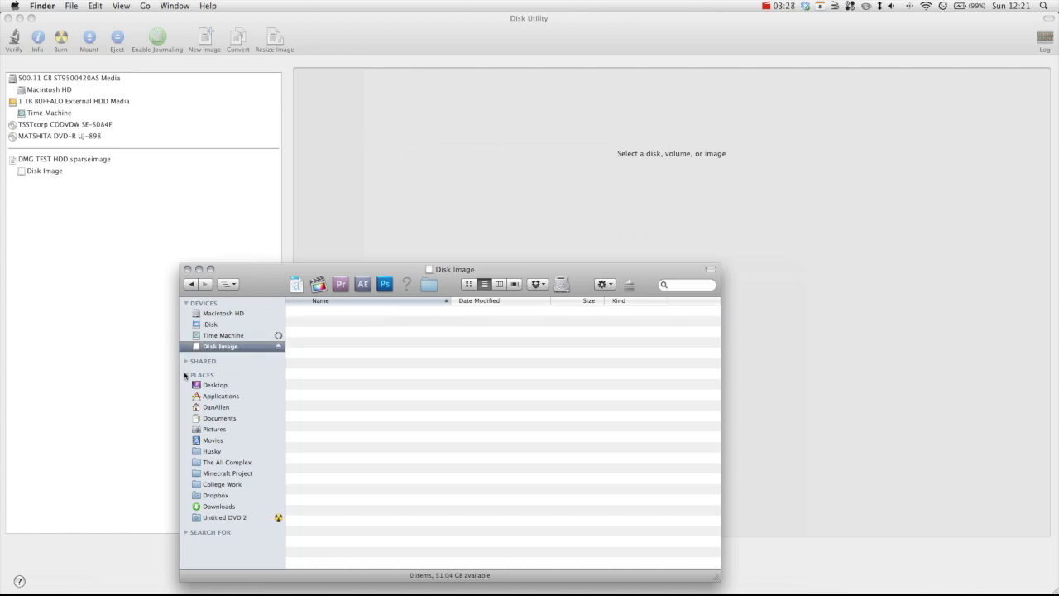
pyautogui.click(189, 374)
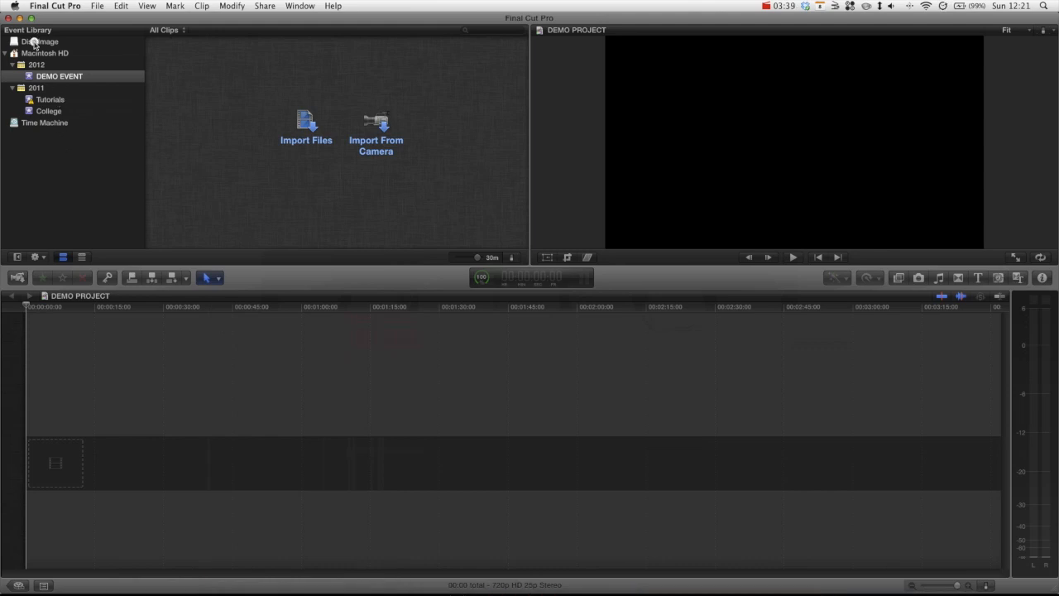
# Step: Create DEMO EVENT on the Disk Image volume and bring up the media import window
pyautogui.click(40, 41)
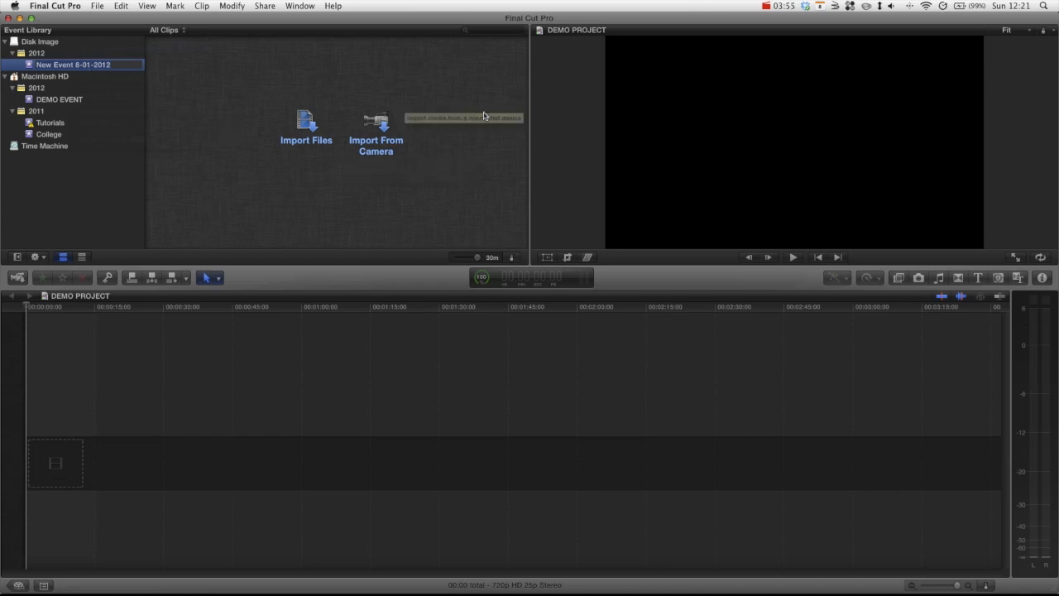
pyautogui.moveTo(483, 116)
pyautogui.write('DEMO EVENT')
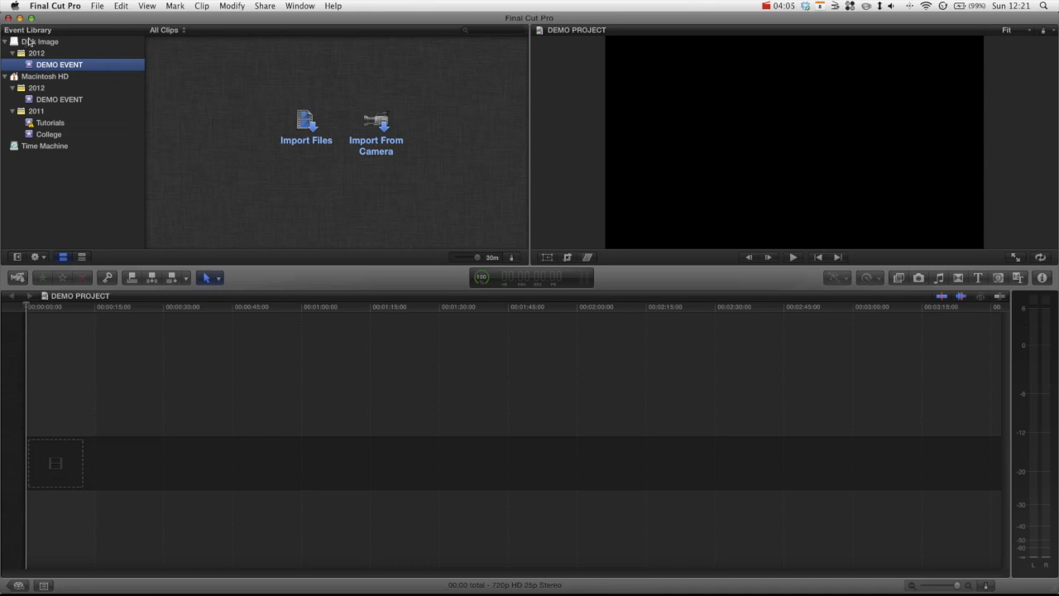
pyautogui.click(145, 344)
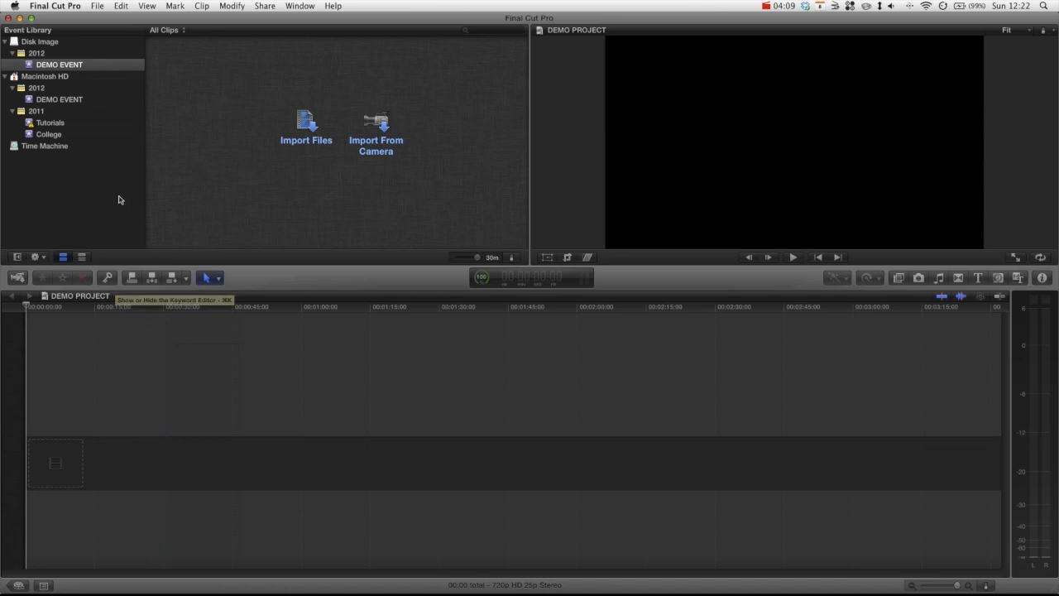
pyautogui.click(306, 129)
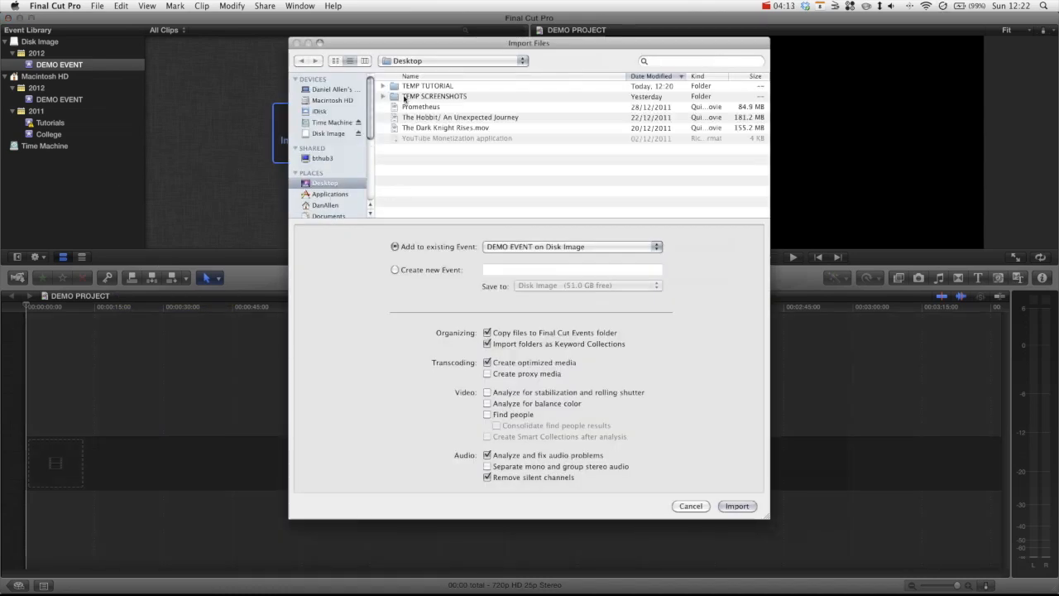
pyautogui.doubleClick(427, 86)
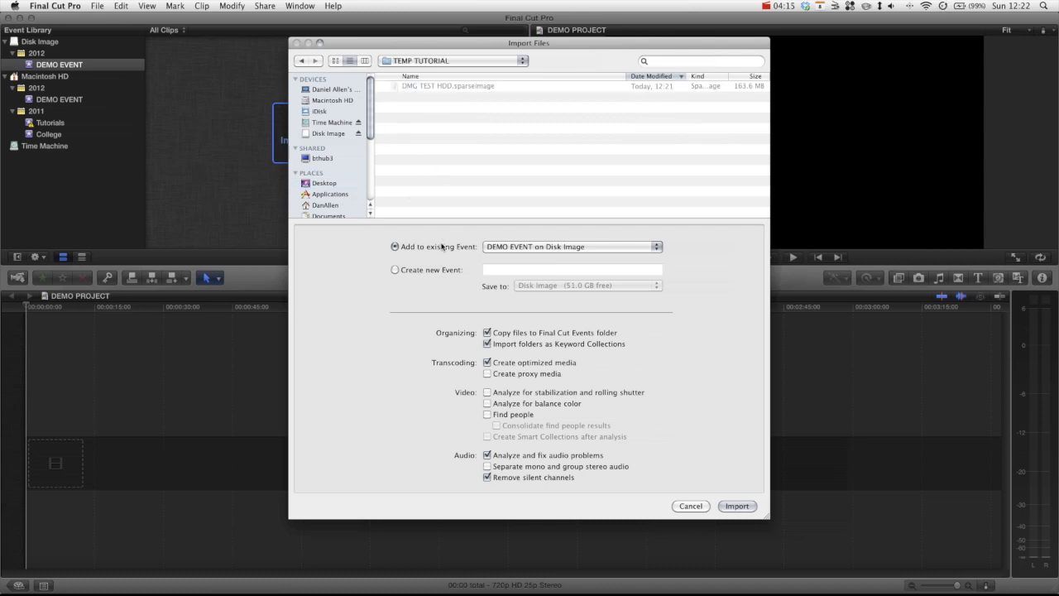
pyautogui.moveTo(517, 347)
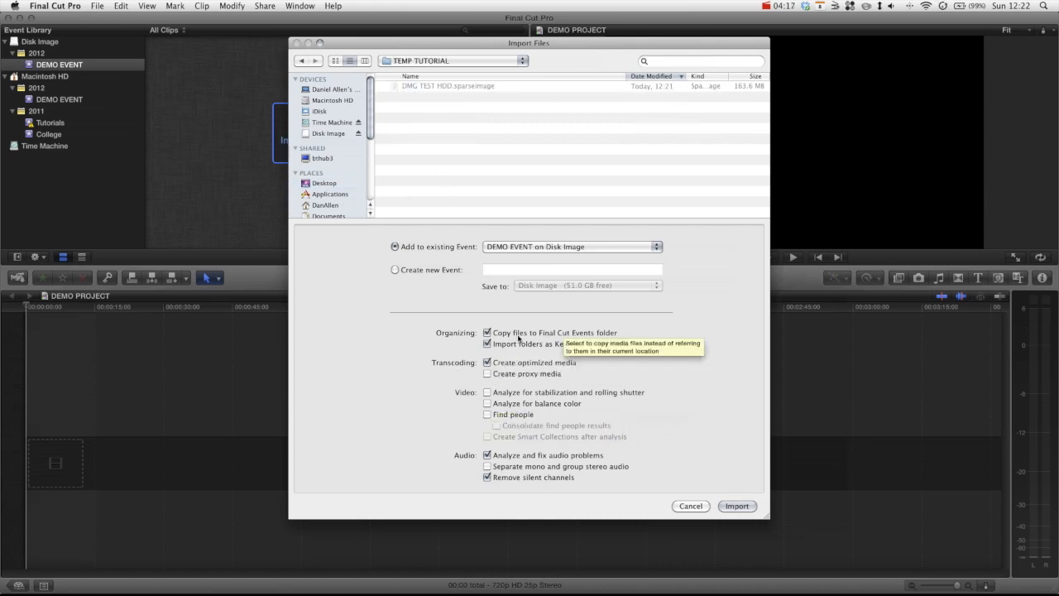
pyautogui.moveTo(448, 92)
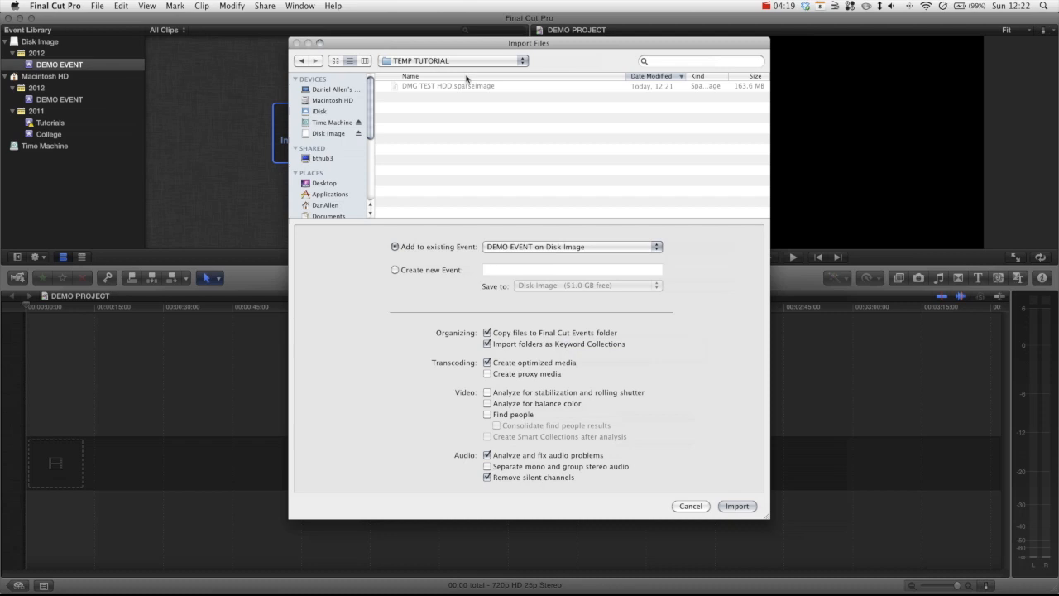
pyautogui.click(331, 90)
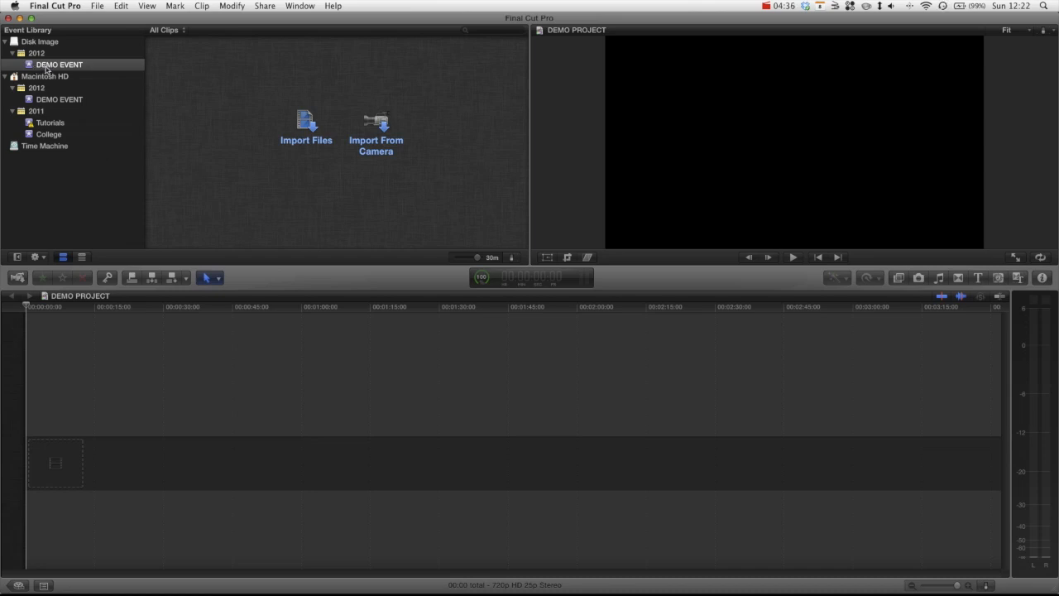
pyautogui.moveTo(56, 76)
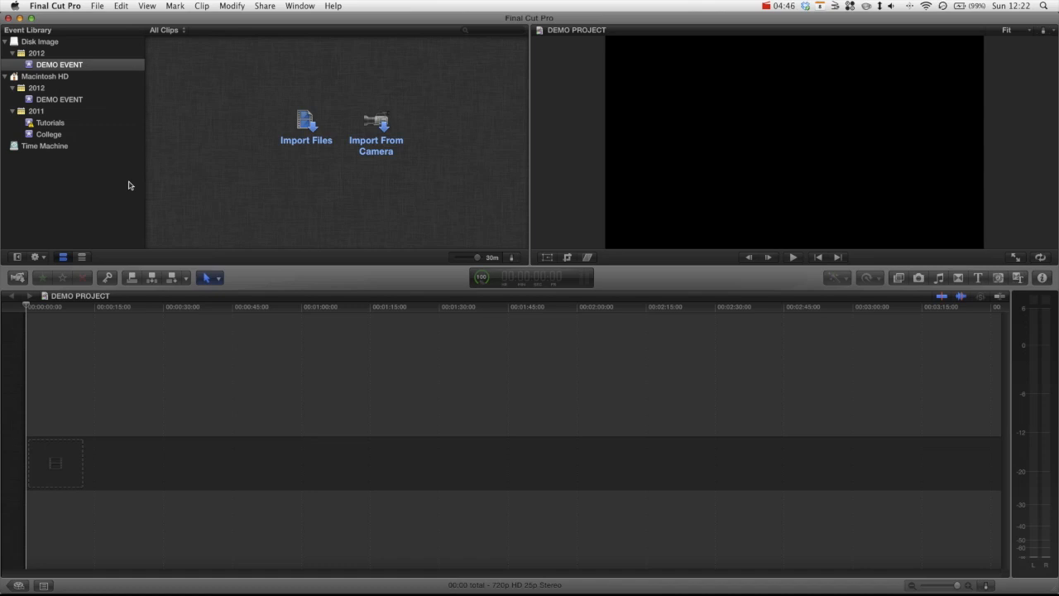
pyautogui.moveTo(99, 73)
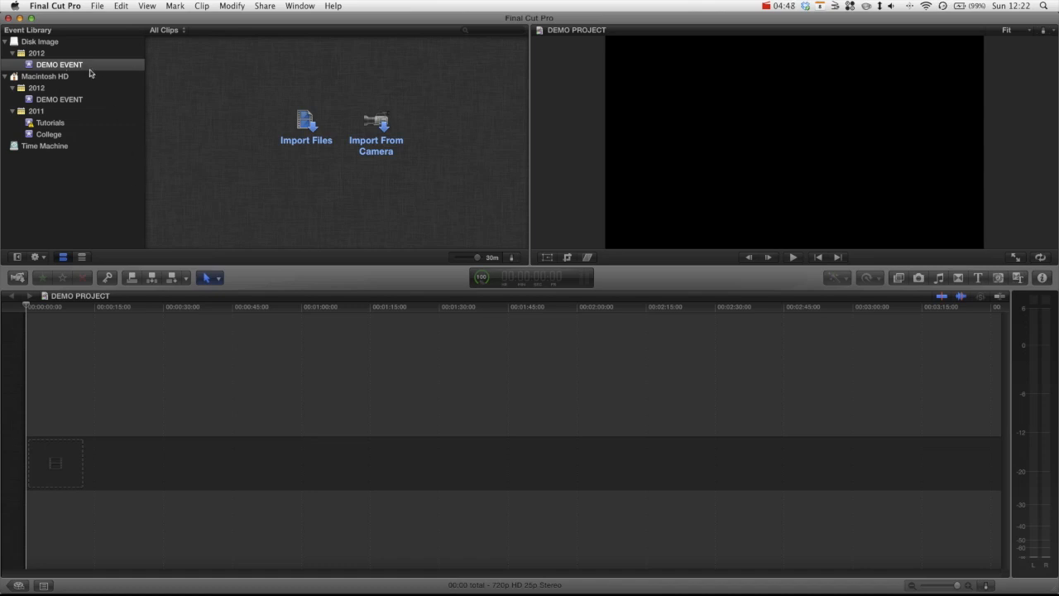
pyautogui.moveTo(53, 79)
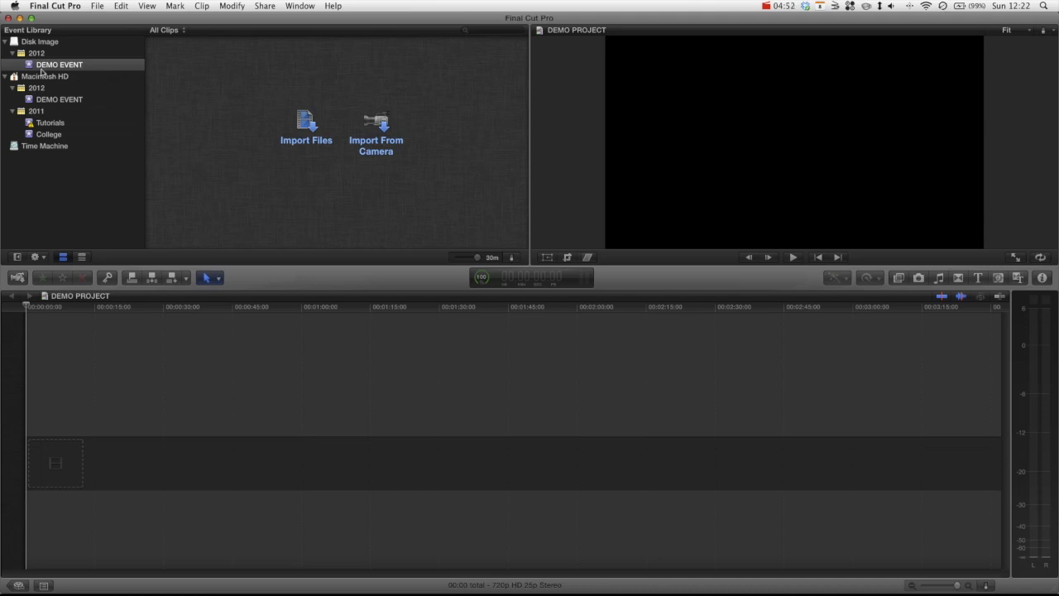
pyautogui.moveTo(124, 36)
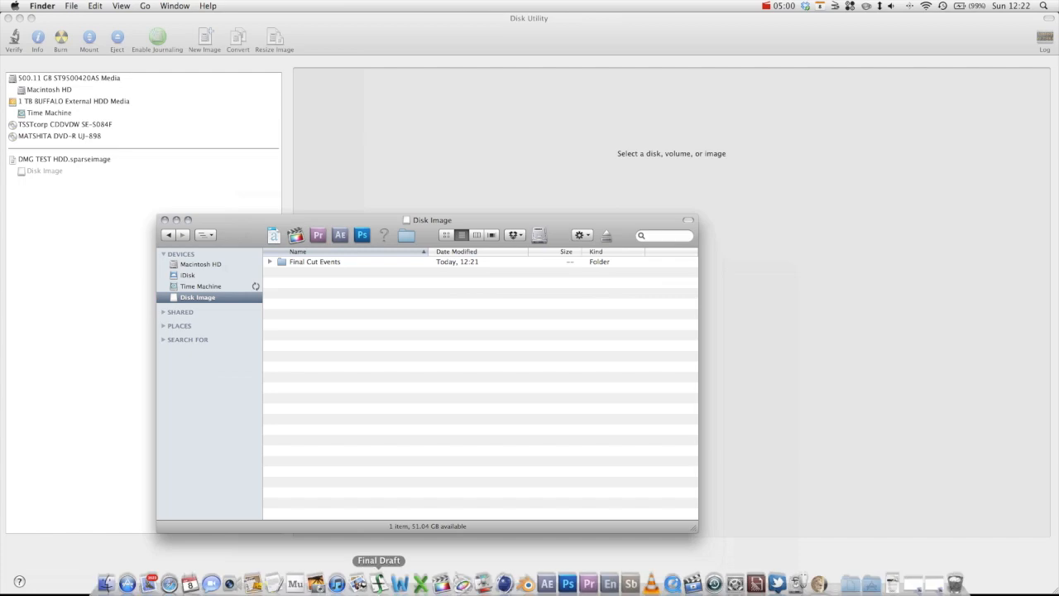
pyautogui.moveTo(437, 581)
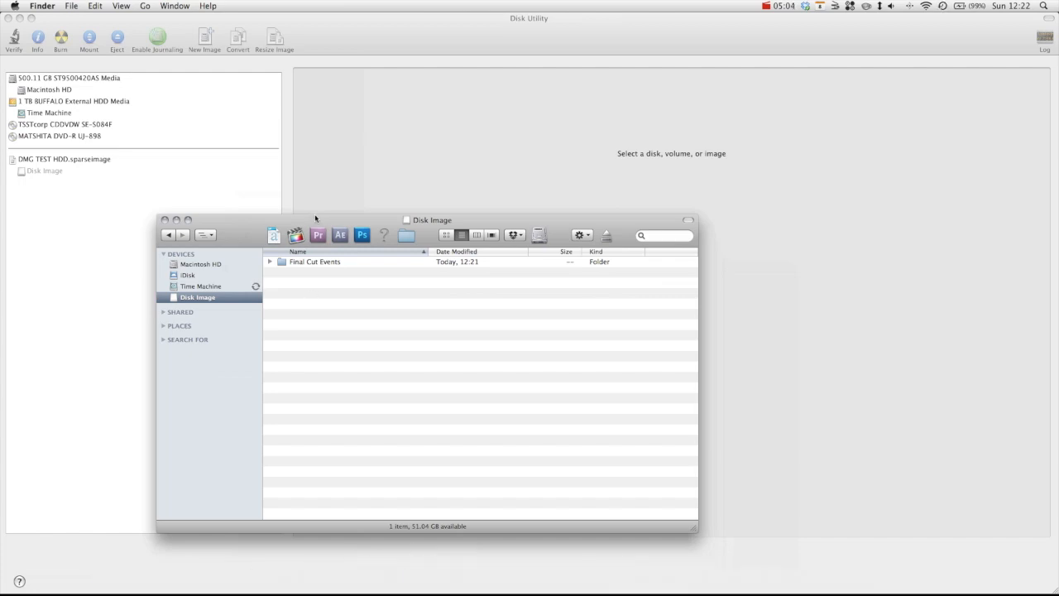
pyautogui.moveTo(245, 305)
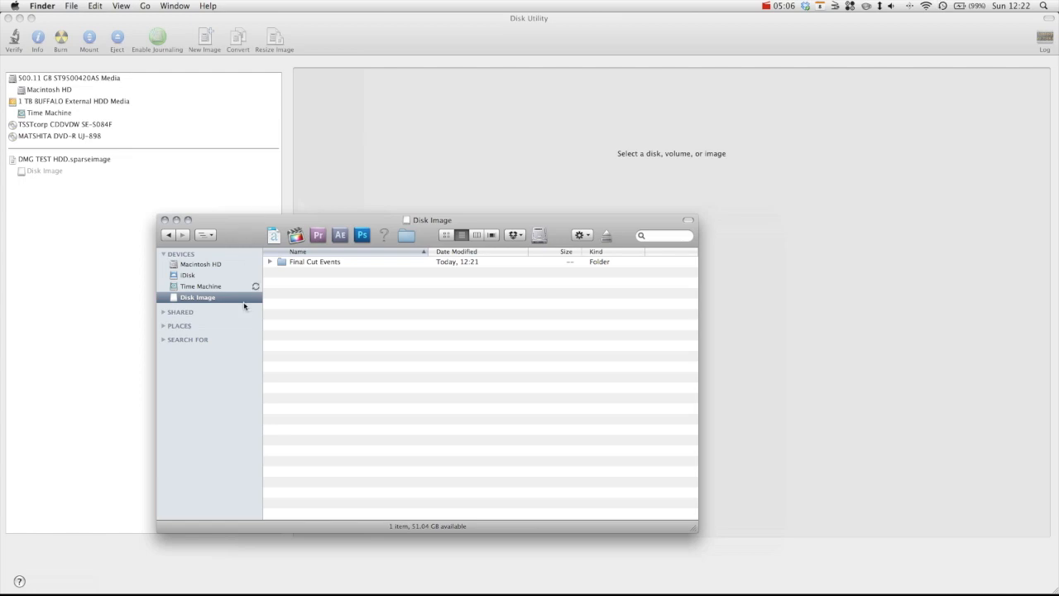
pyautogui.moveTo(248, 277)
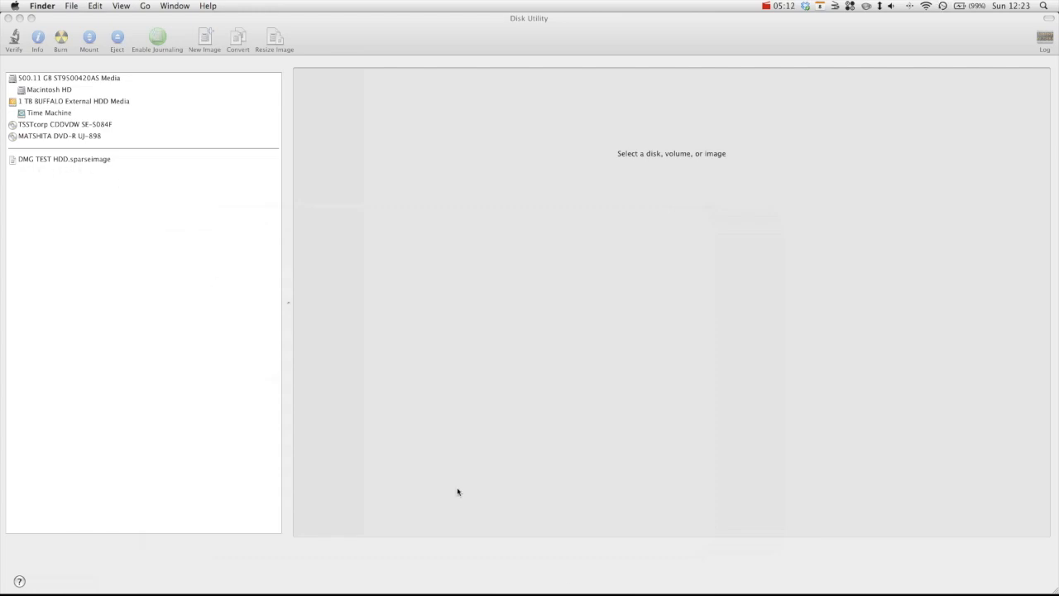
pyautogui.moveTo(455, 575)
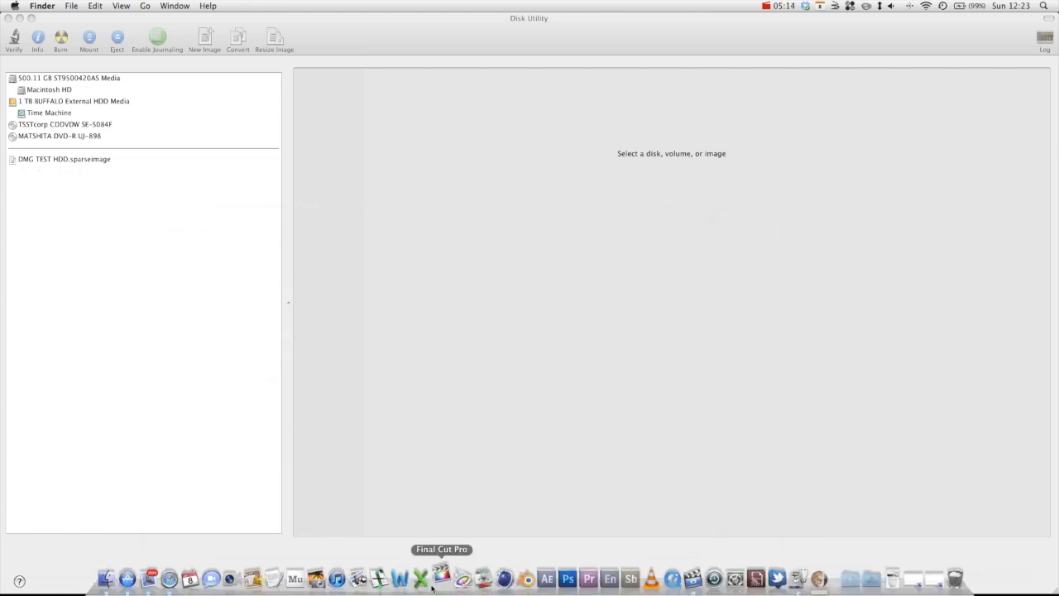